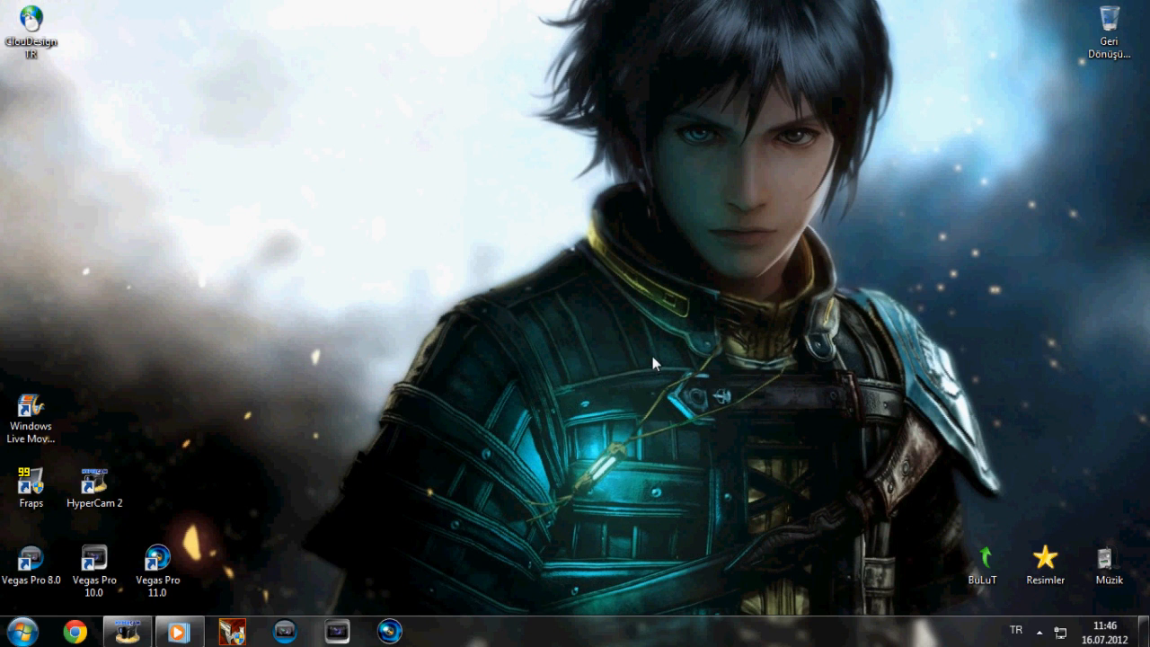
- Launch Vegas Pro 11.0 and import Ex-legal .wmv onto the timeline with its audio track
left_click(158, 570)
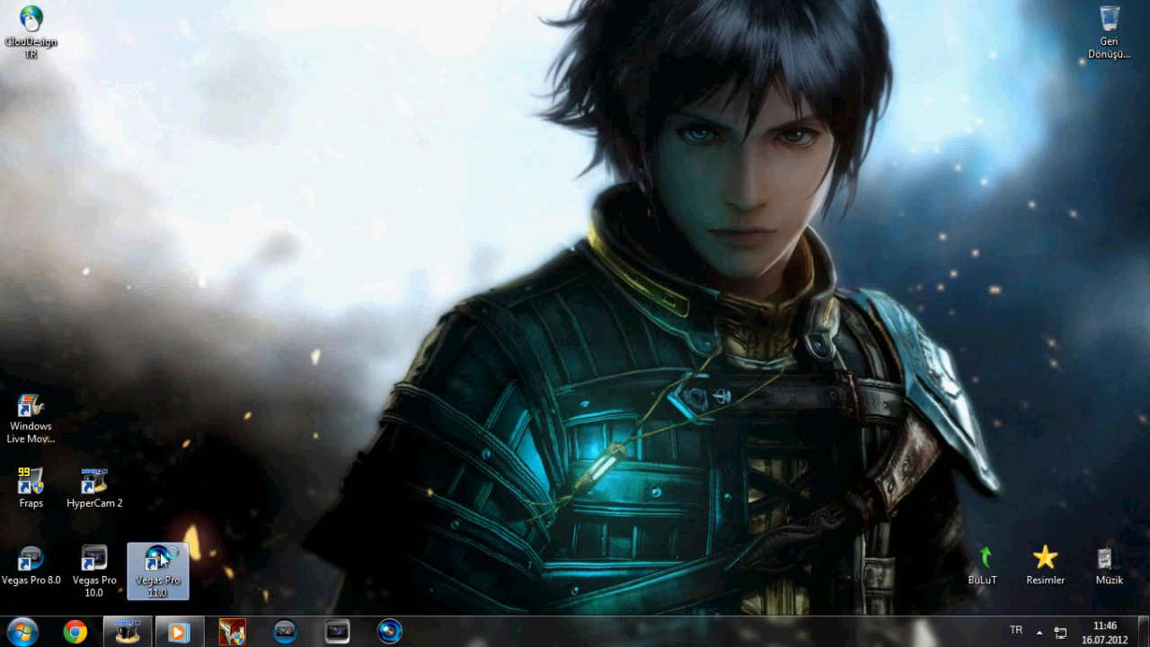
double_click(158, 568)
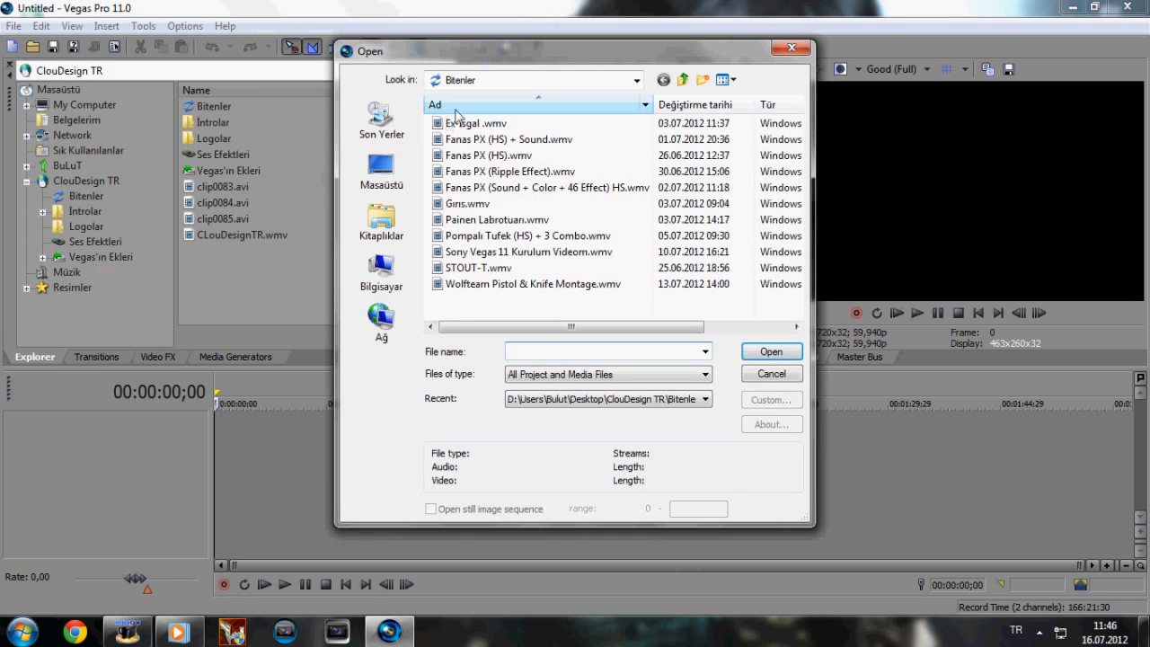
left_click(476, 122)
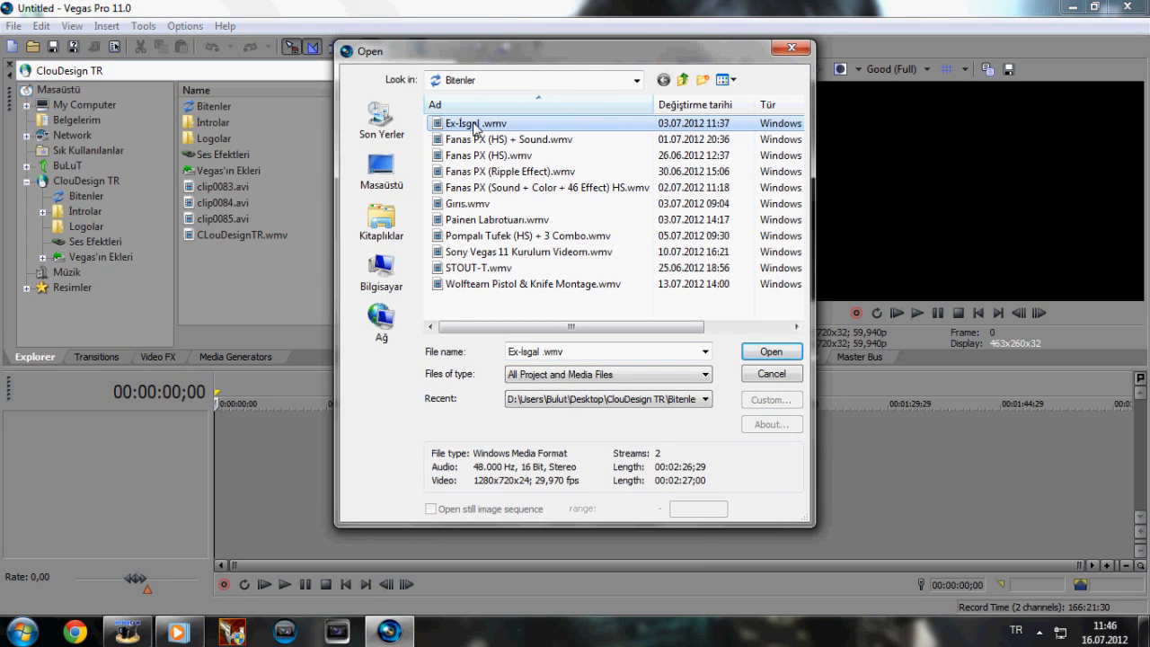
left_click(769, 350)
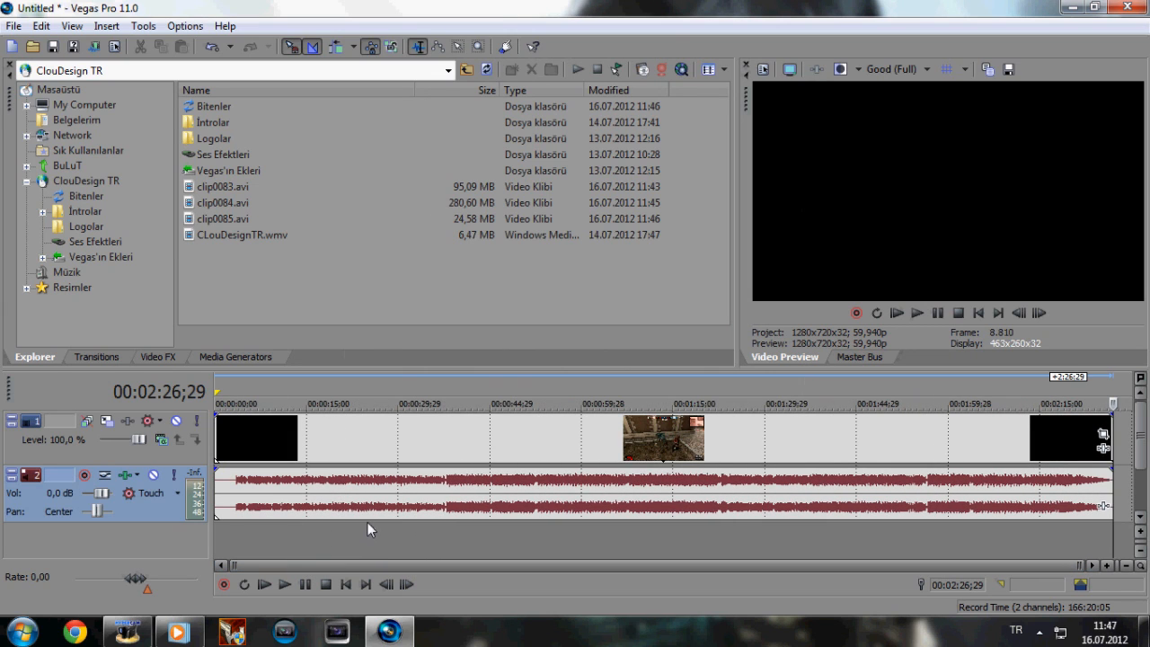
mouse_move(266, 449)
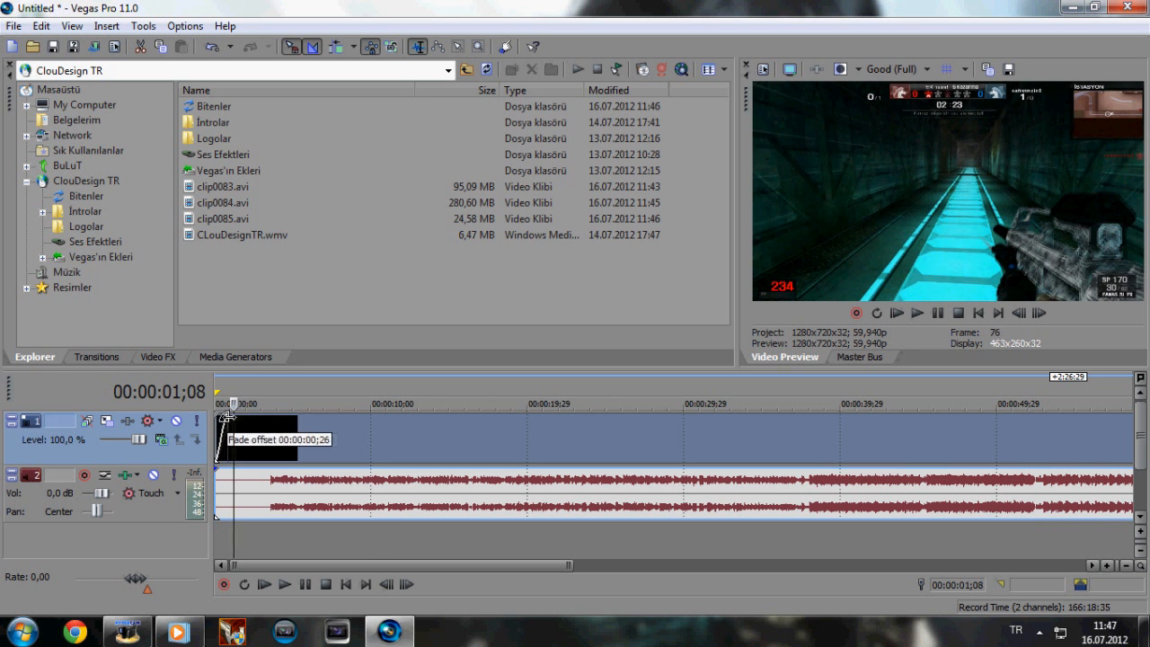
- Add fade-ins to the start of both the video event and the audio event
left_click_drag(232, 422, 269, 422)
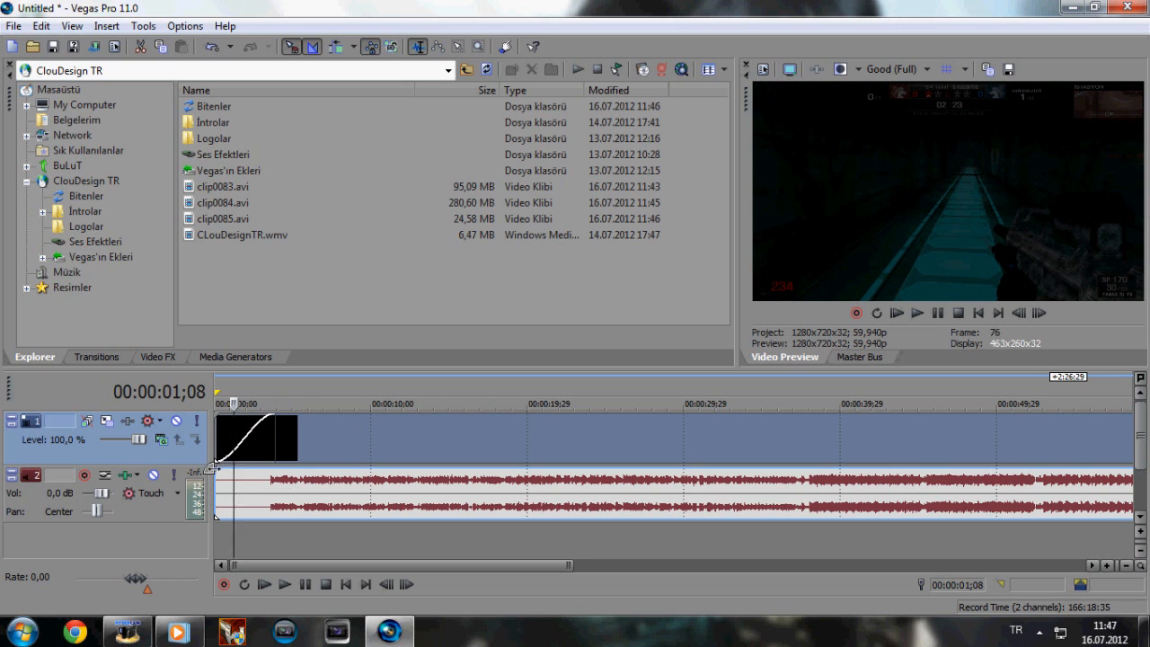
left_click_drag(215, 470, 273, 471)
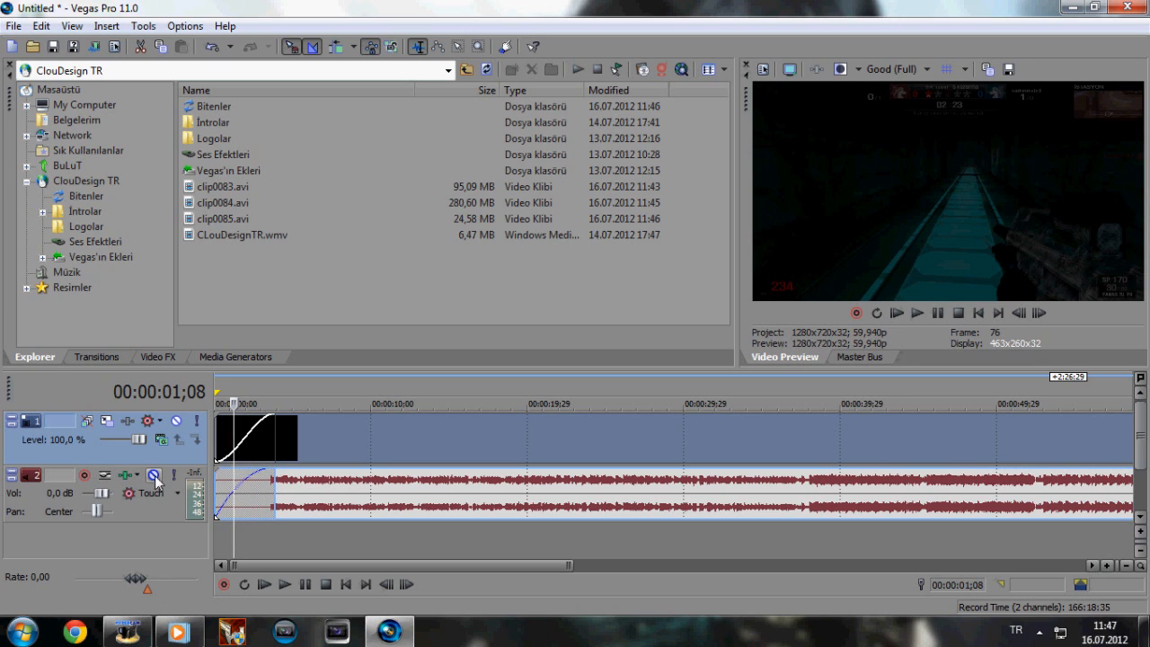
mouse_move(154, 474)
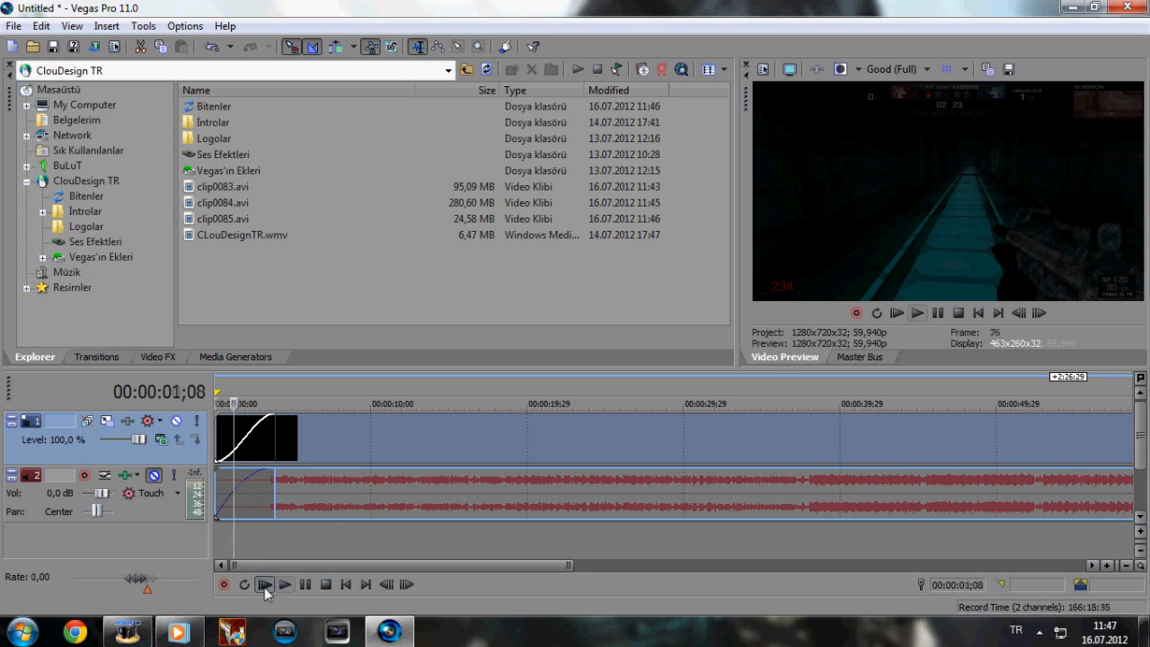
left_click(284, 584)
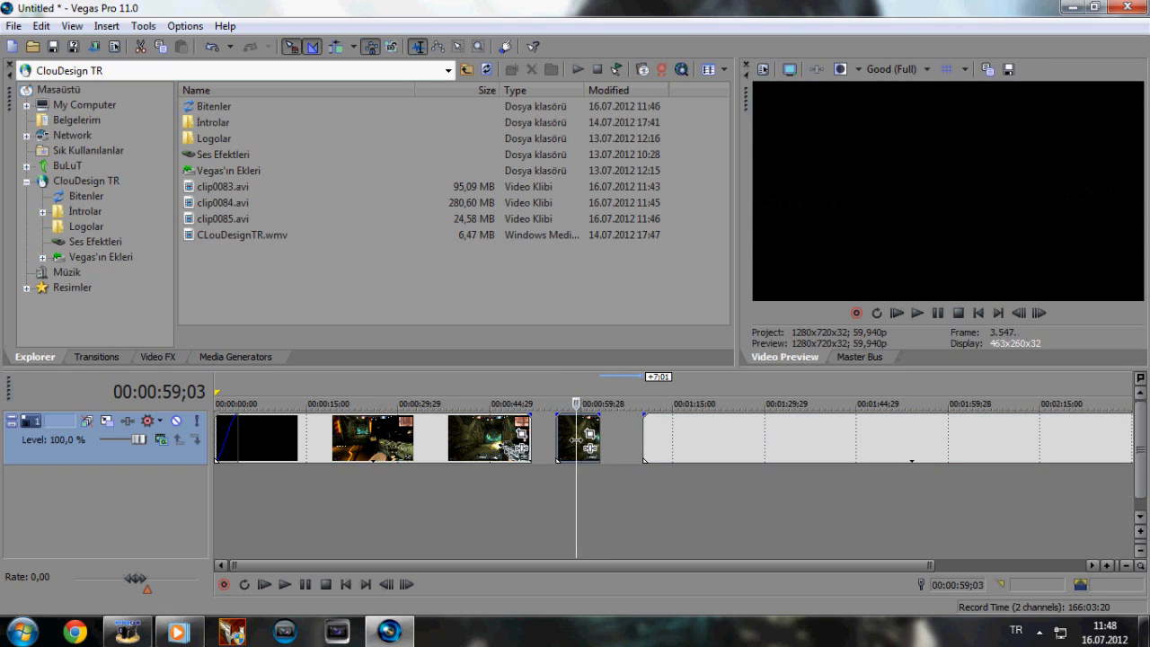
- Split the later montage section and remove the unwanted pieces between parts
right_click(579, 439)
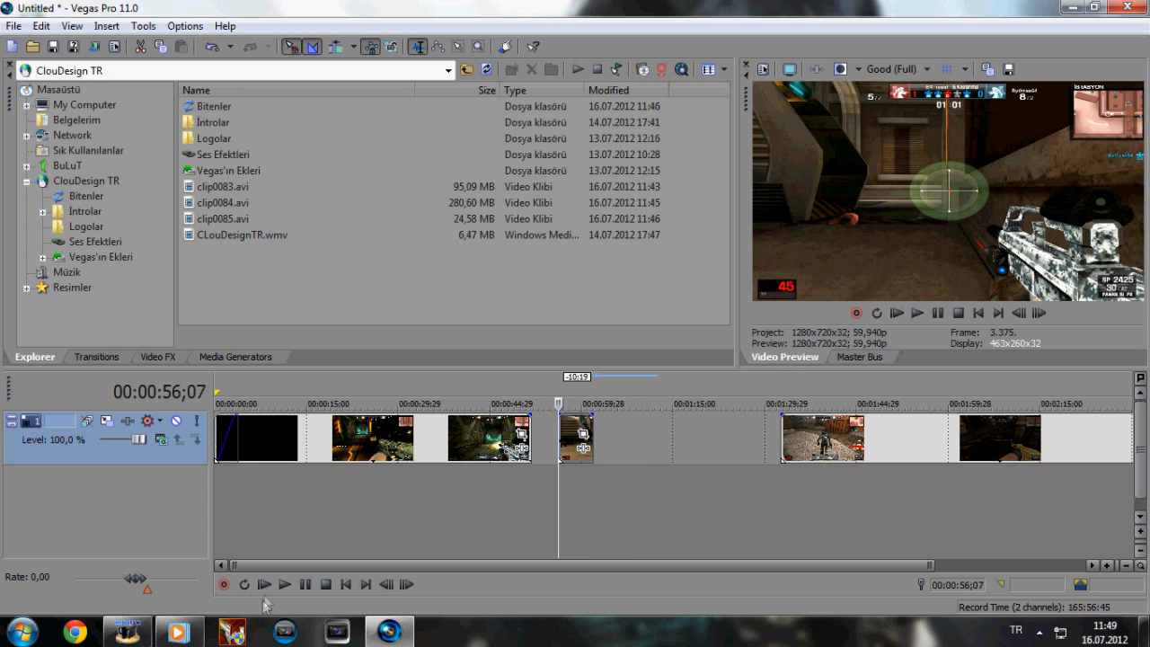
- Play, stop, replay and pause the cut montage in the Video Preview window
left_click(284, 584)
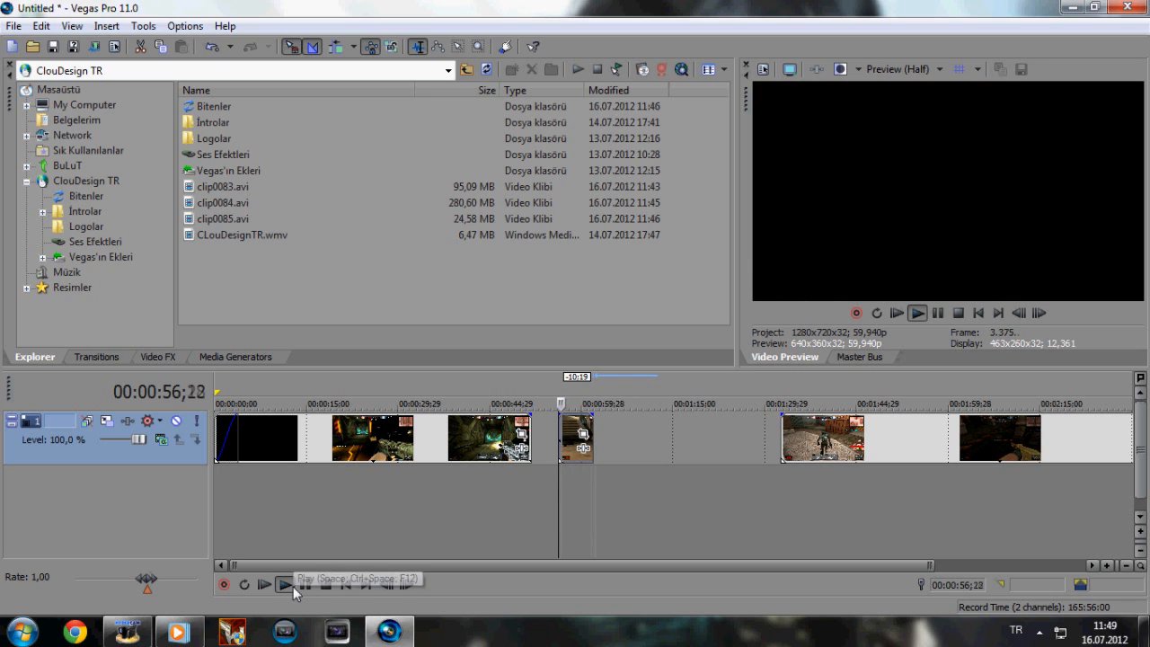
left_click(262, 584)
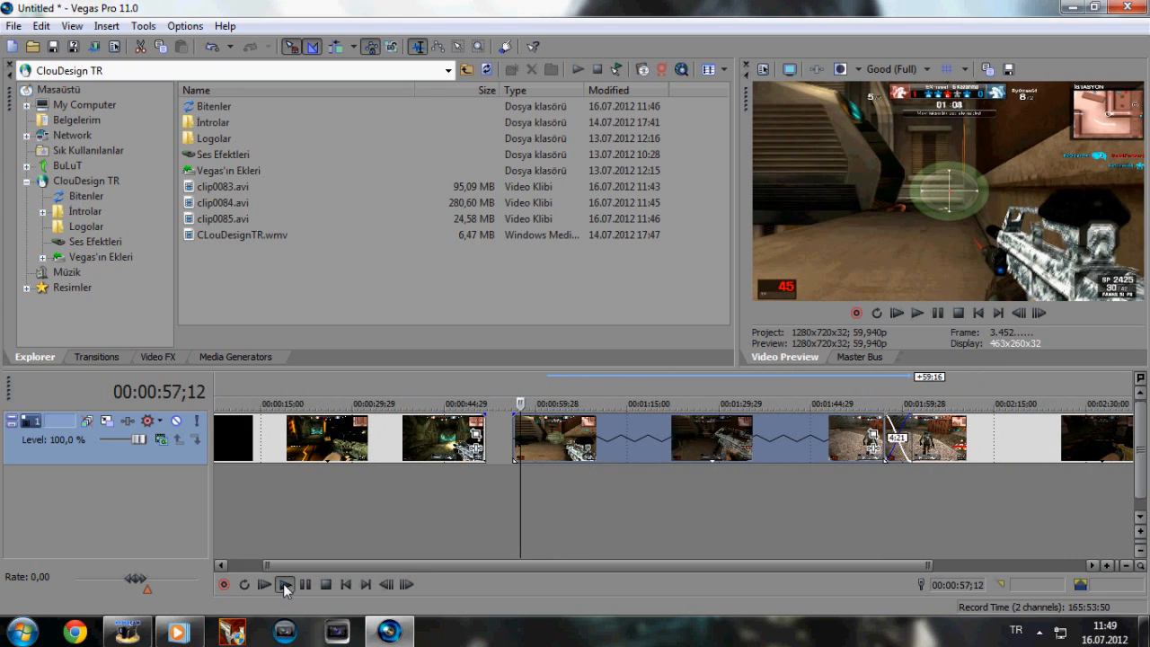
left_click(264, 585)
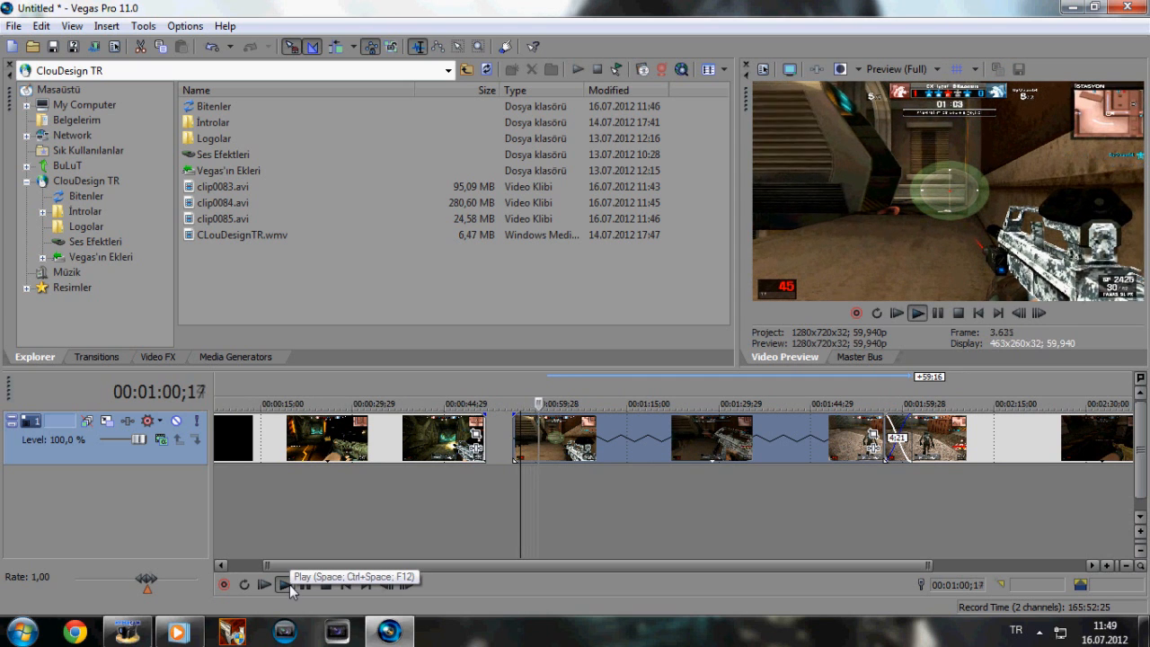
left_click(285, 585)
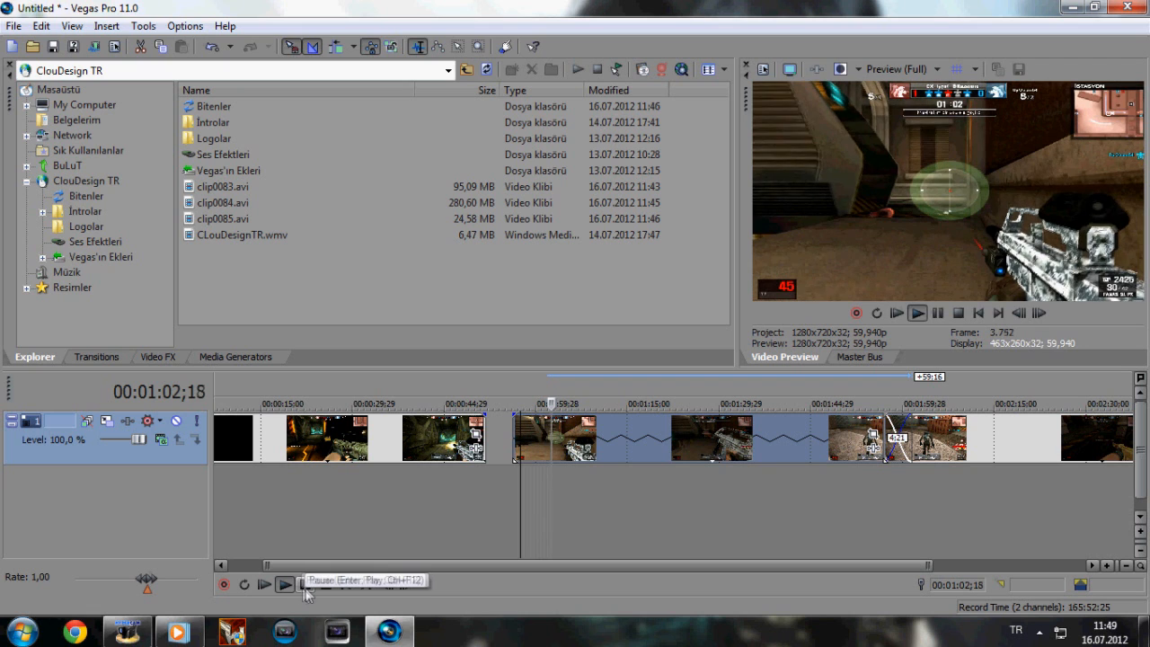